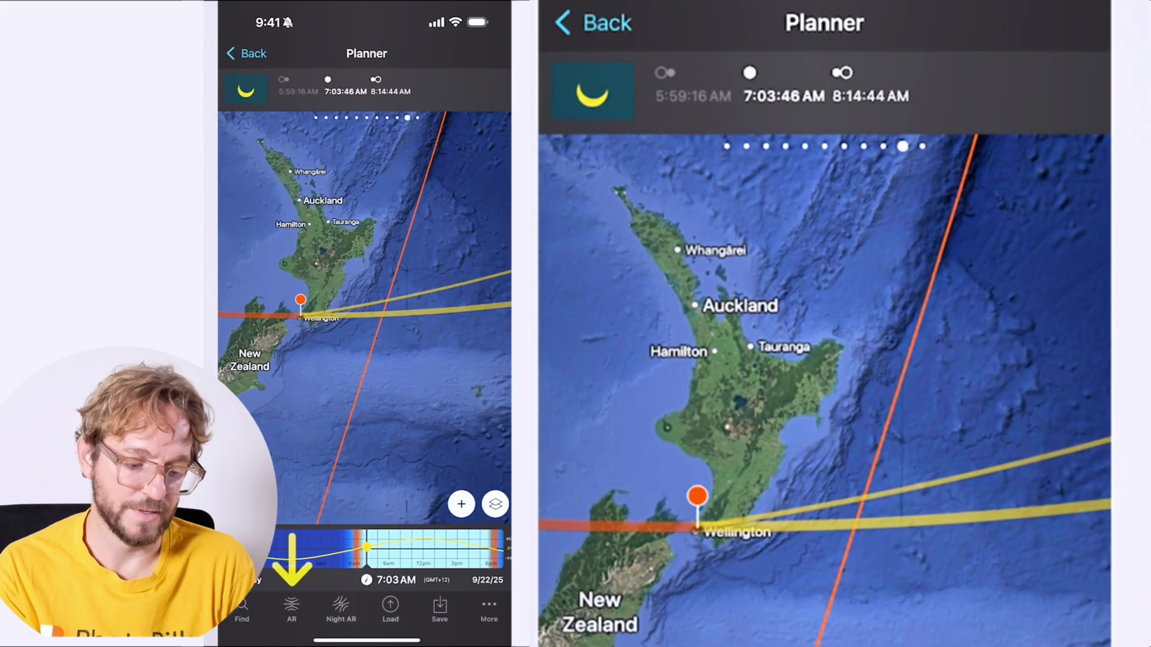
Load the Wellington, New Zealand Moon plan for 22 September 2025 morning
left_click(292, 610)
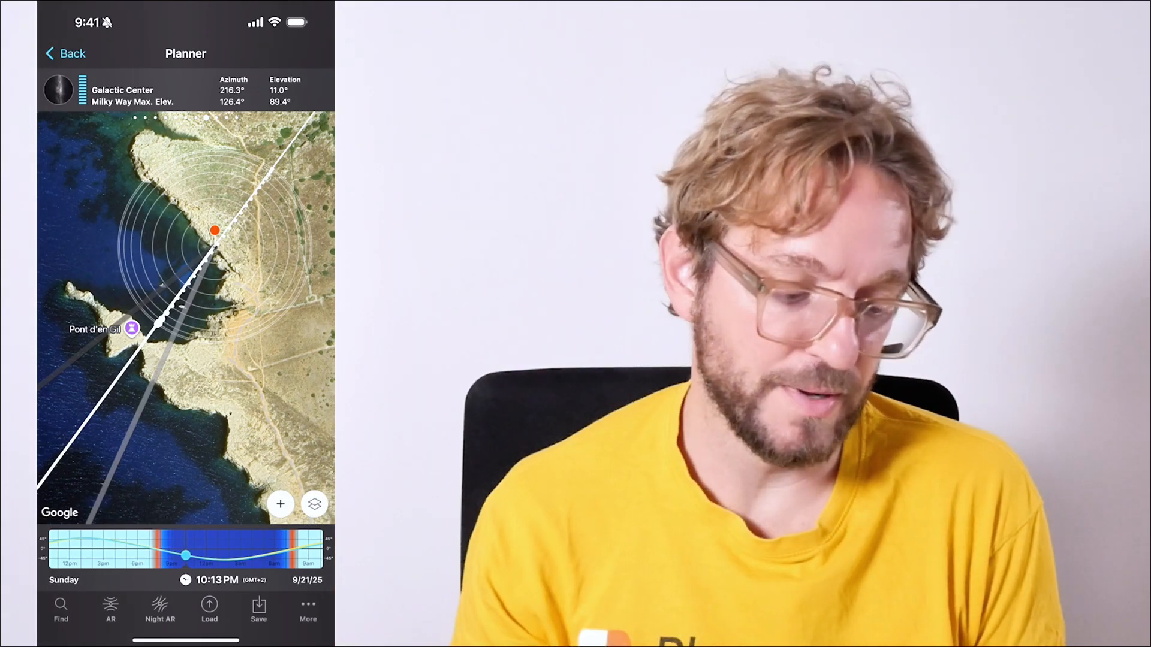
Move the Pont d'en Gil plan to 10:17 PM: Galactic Center 217.2° azimuth, 10.5° elevation
left_click_drag(187, 555, 212, 556)
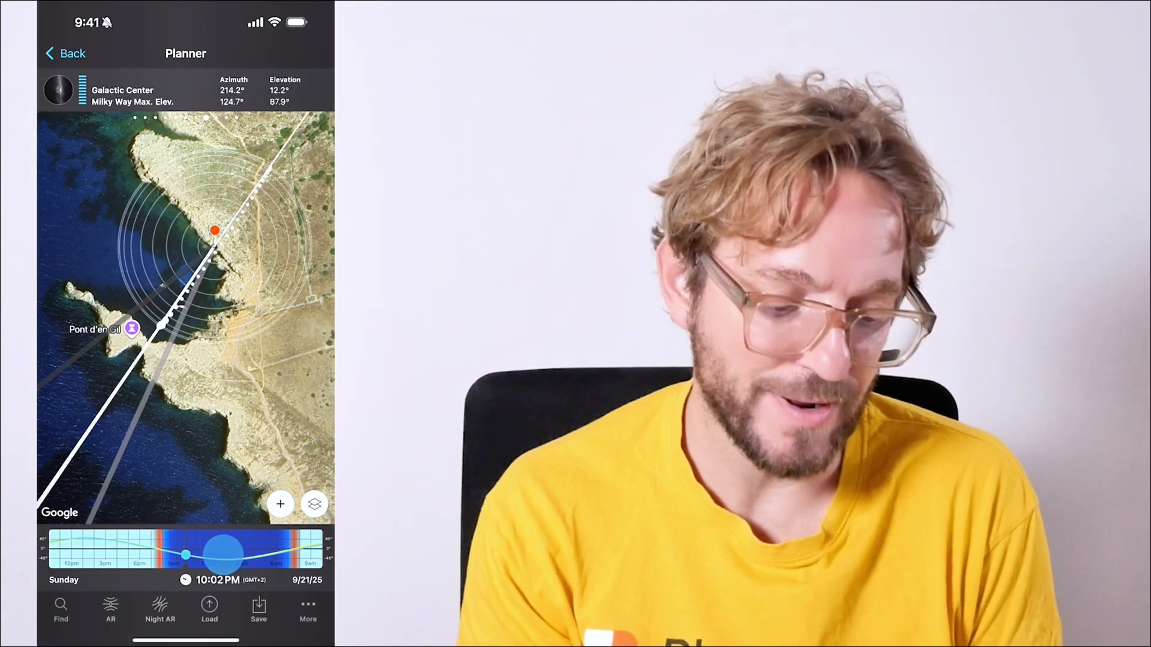
left_click_drag(187, 555, 213, 555)
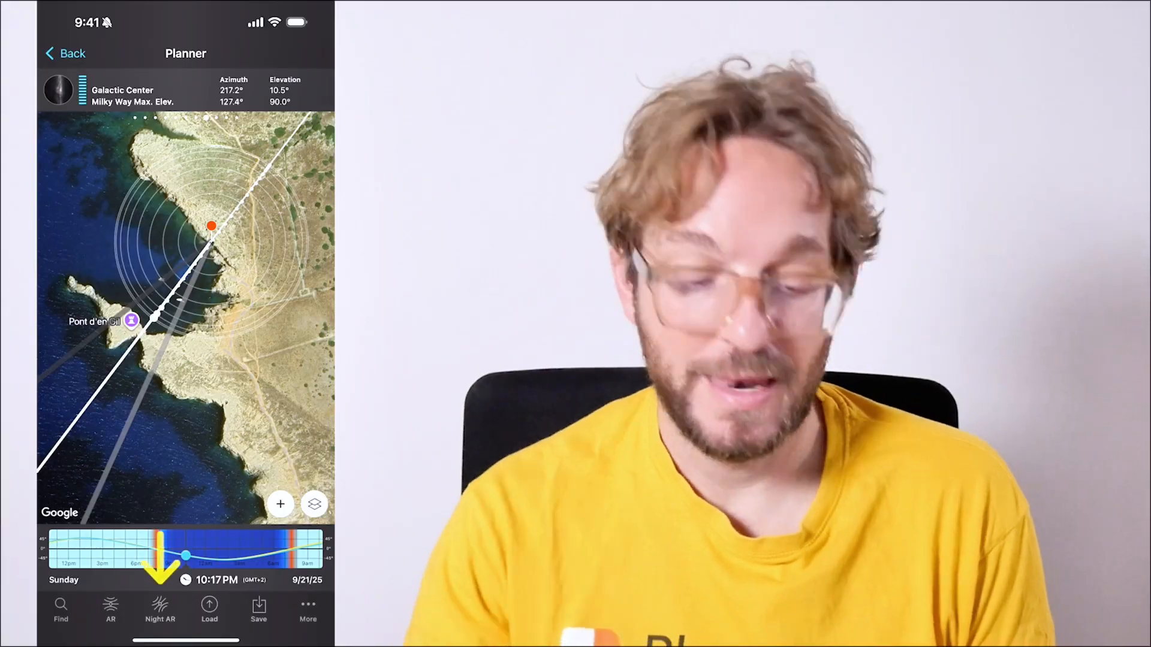
left_click(160, 609)
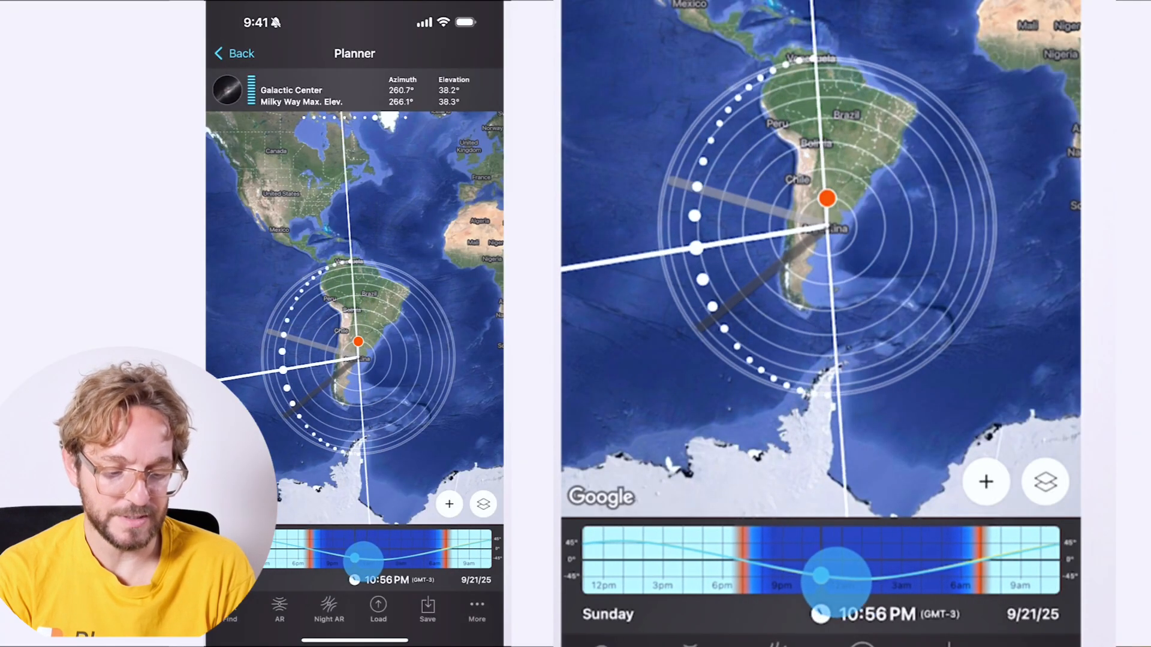
Scrub the South America plan through the night of 21 September
left_click_drag(357, 559, 358, 561)
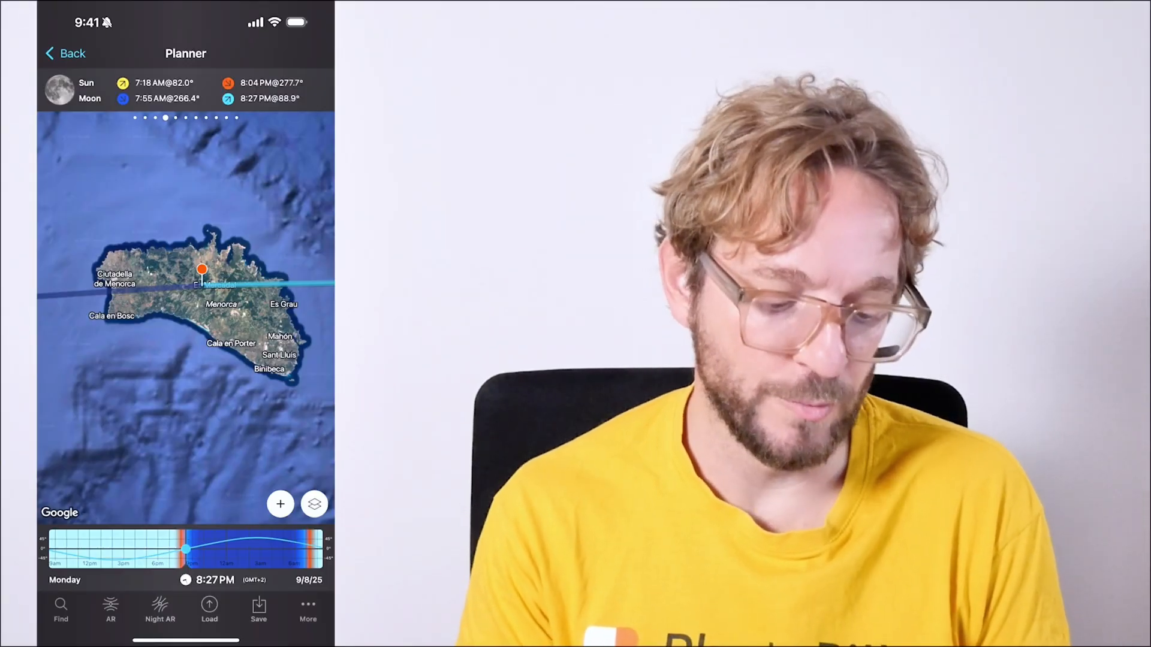
Scrub the Menorca plan on 9/8/25 between about 8:15 PM and 8:36 PM
left_click_drag(187, 550, 204, 550)
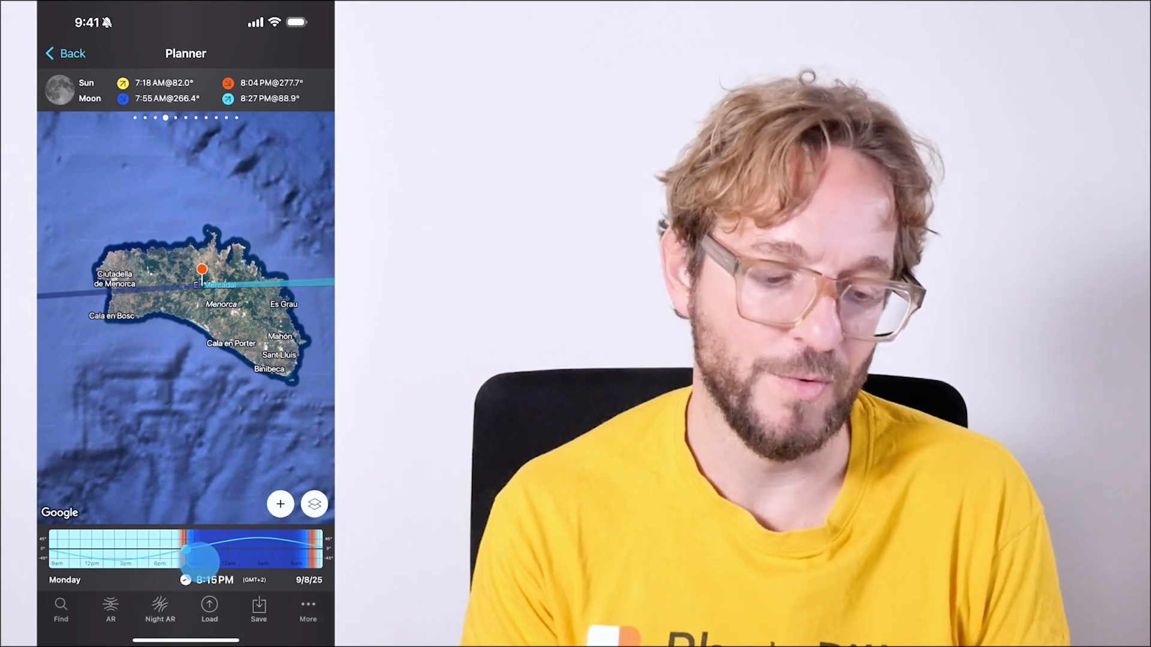
left_click_drag(198, 552, 187, 552)
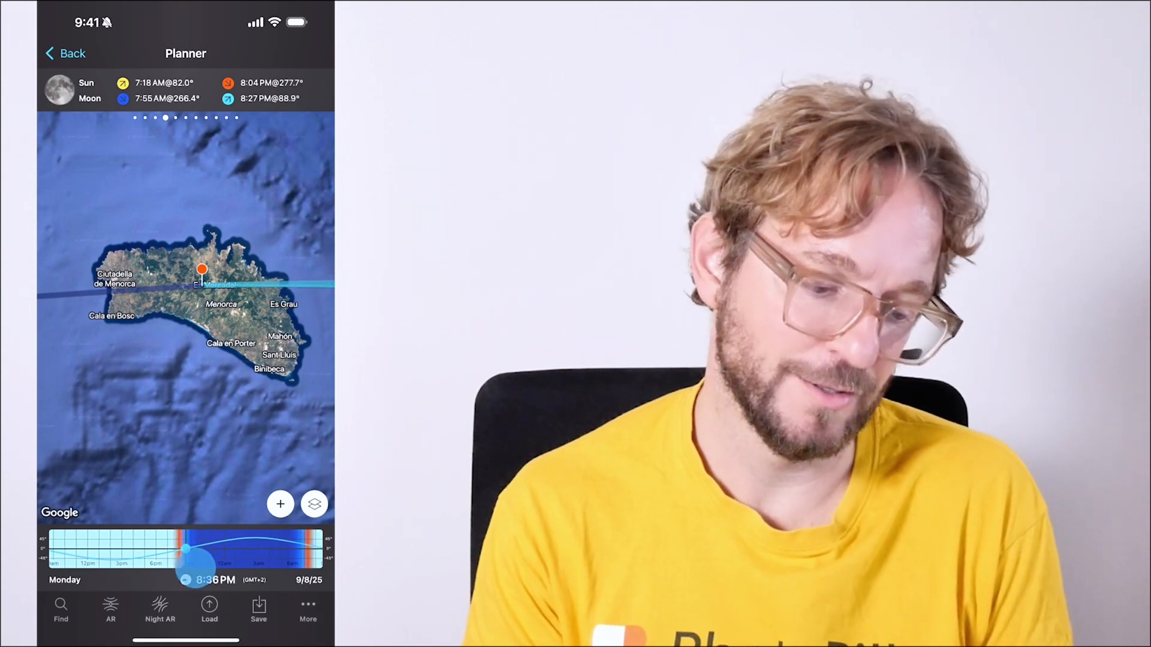
left_click_drag(187, 547, 118, 565)
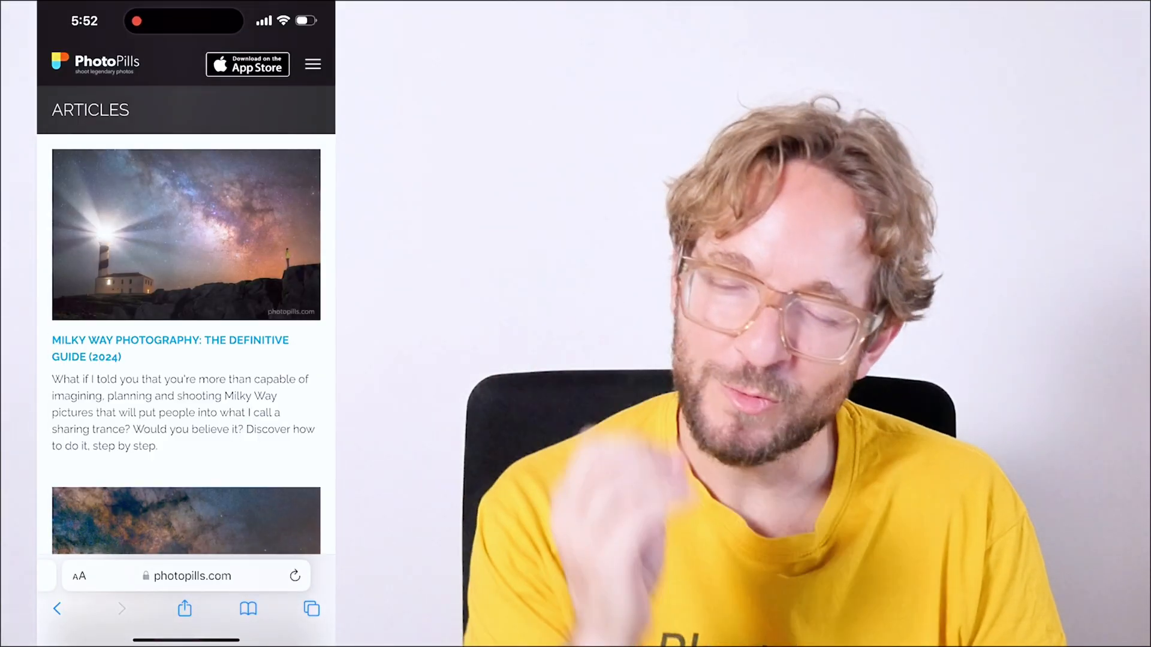
Scroll the articles page to the golden hour and Moon Photography guides
scroll("down", 3)
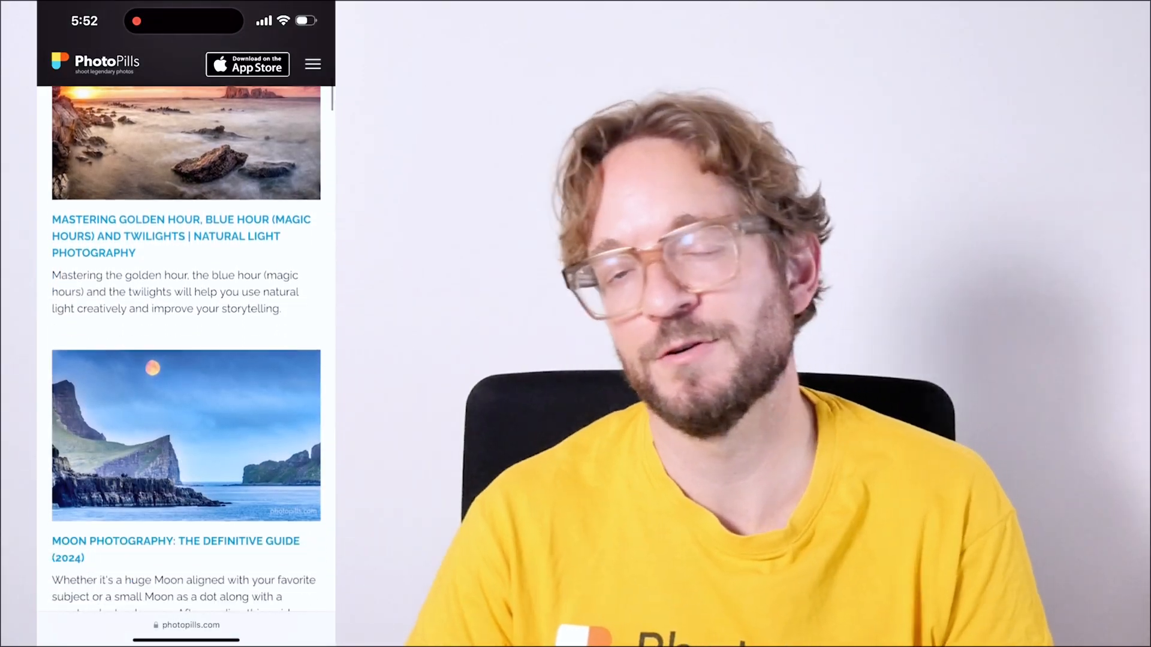